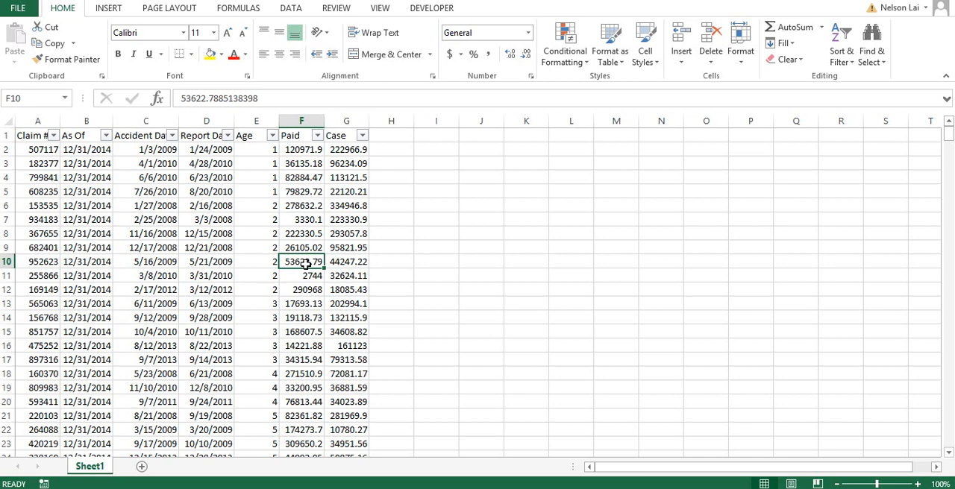
mouse_move(361, 280)
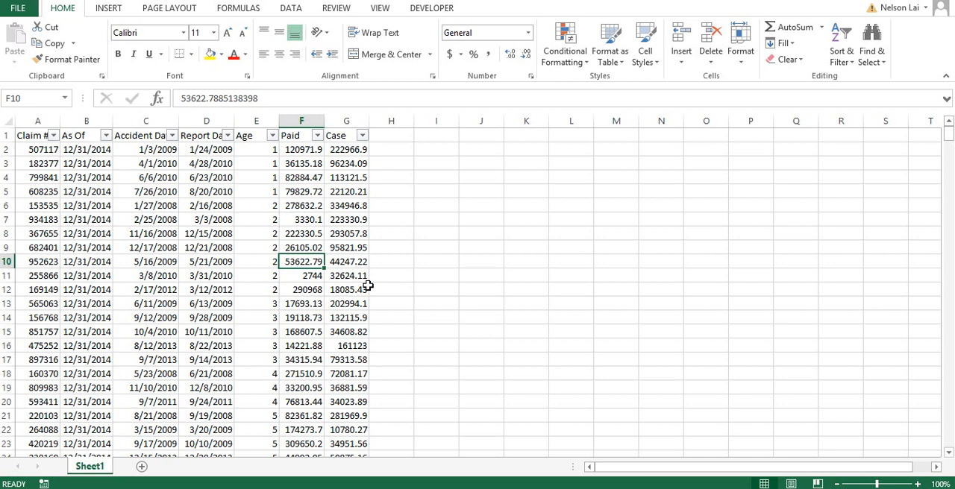
mouse_move(373, 282)
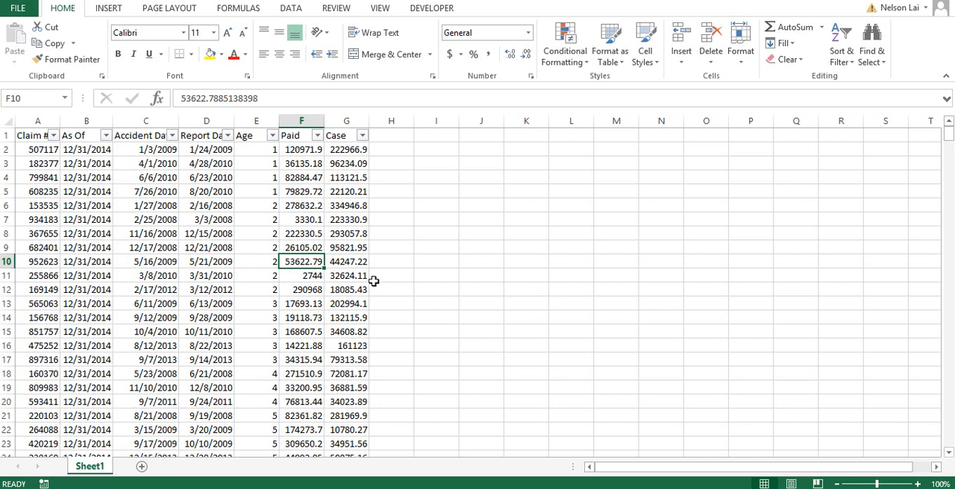
mouse_move(275, 266)
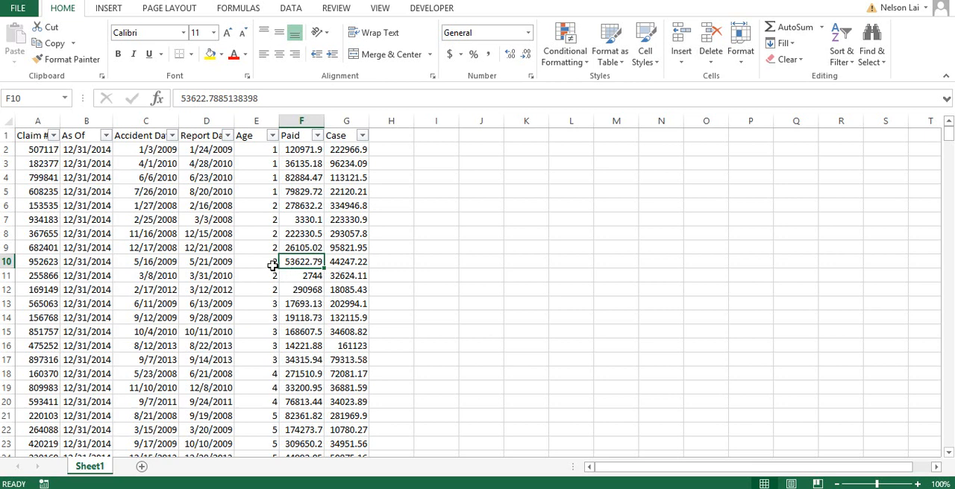
mouse_move(259, 239)
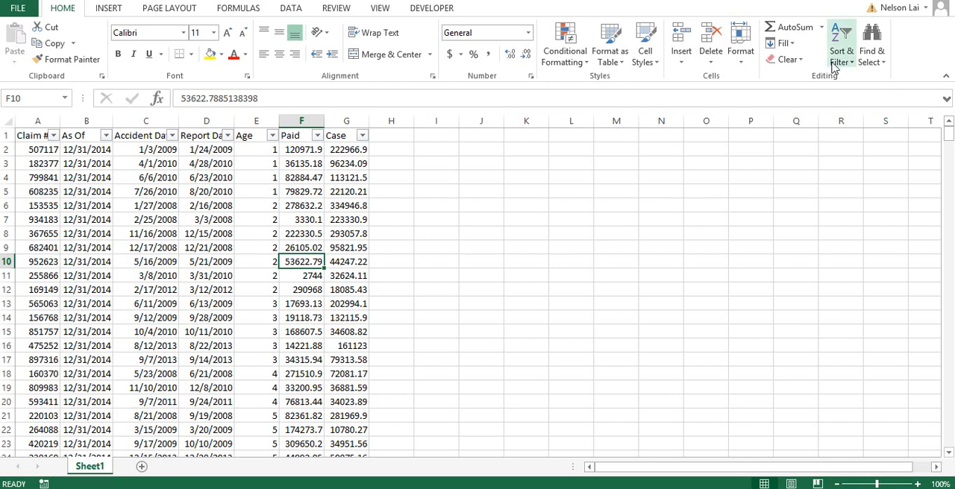
mouse_move(397, 182)
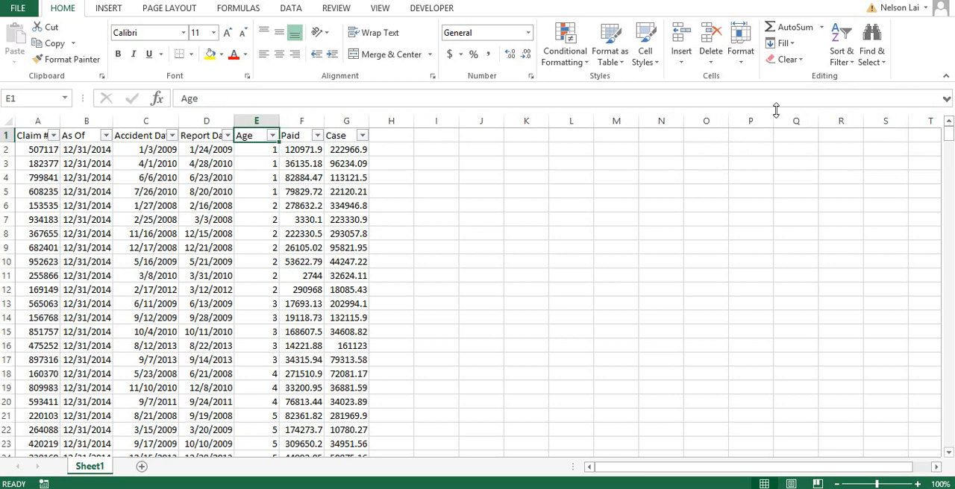
Sort the claims table by Age from largest to smallest via Sort Z to A
left_click(841, 42)
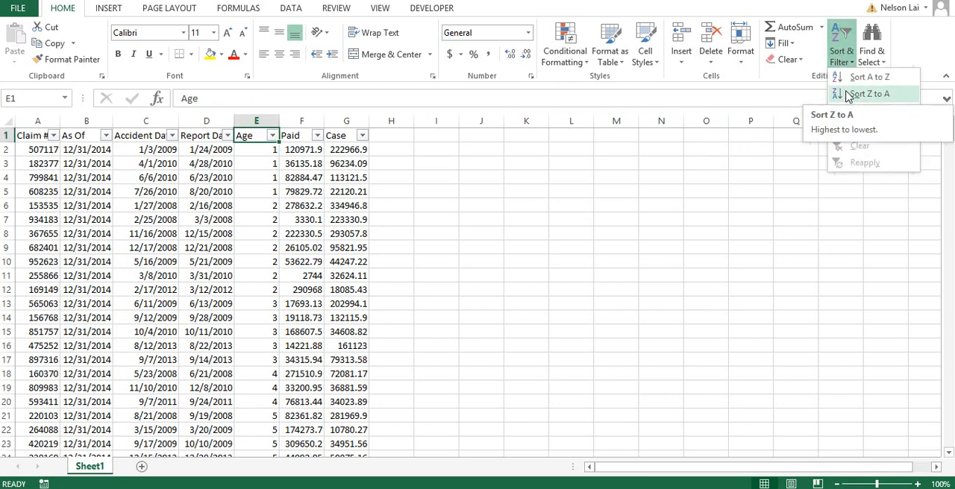
left_click(868, 93)
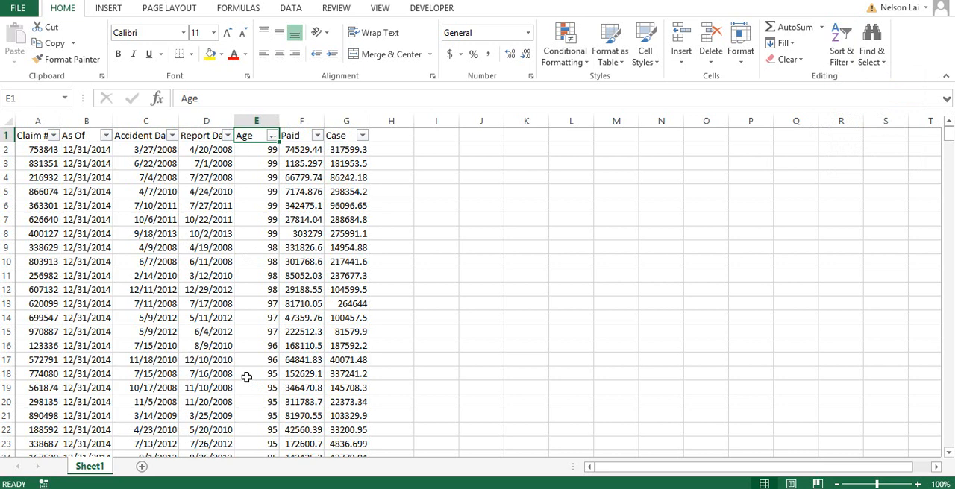
mouse_move(37, 143)
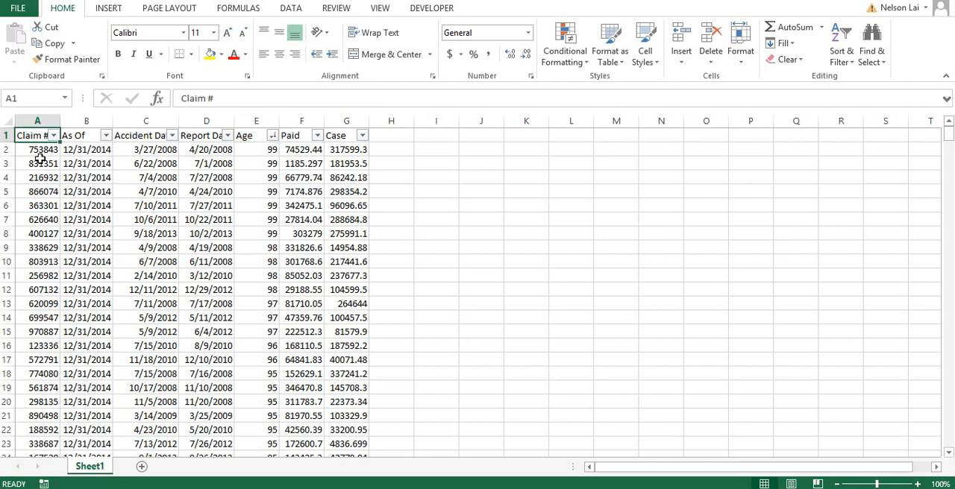
Re-sort the claims table by Claim # ascending, starting at 103284
left_click(838, 42)
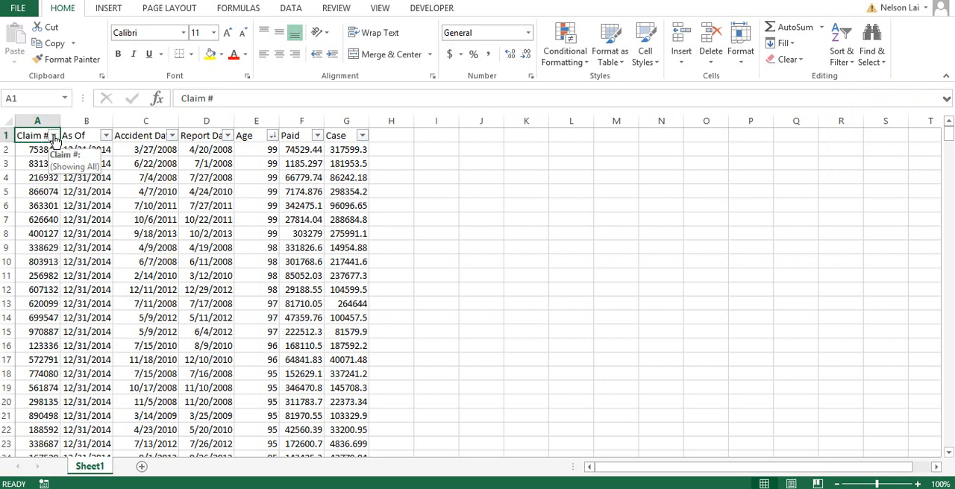
left_click(53, 136)
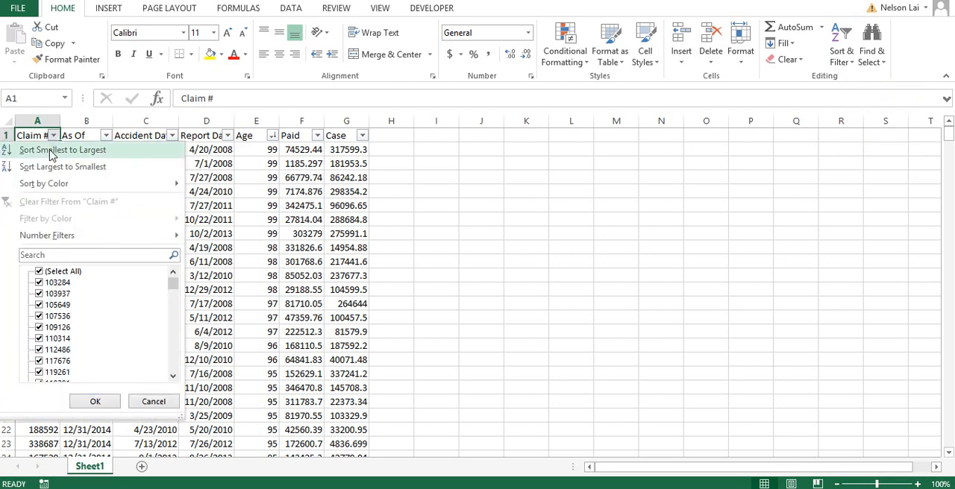
mouse_move(51, 167)
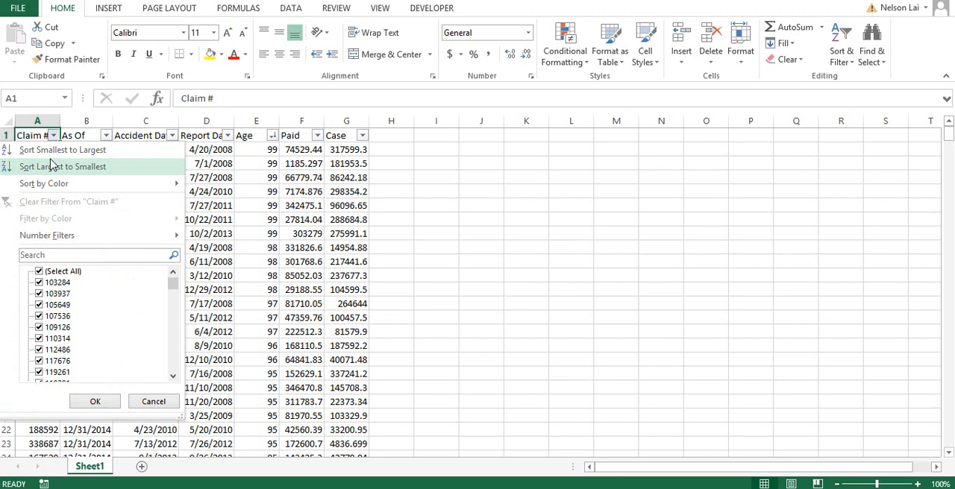
left_click(62, 149)
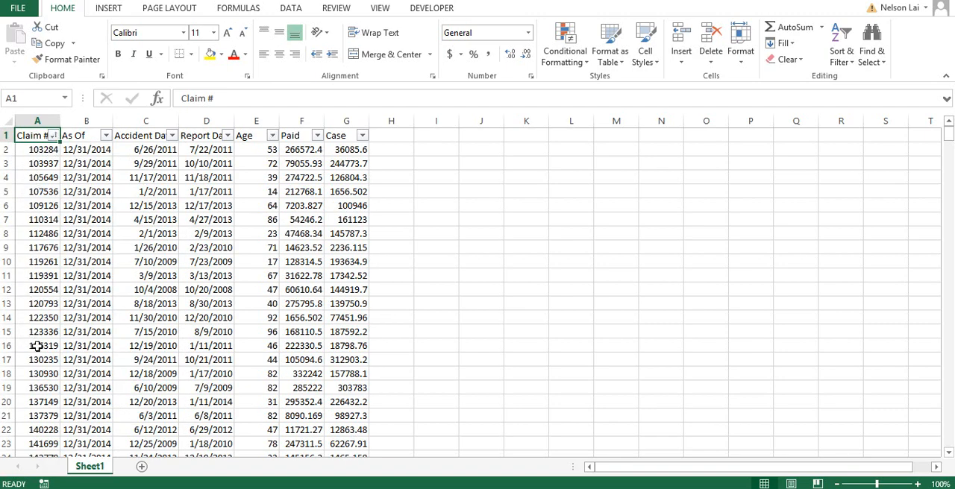
scroll("down", 3)
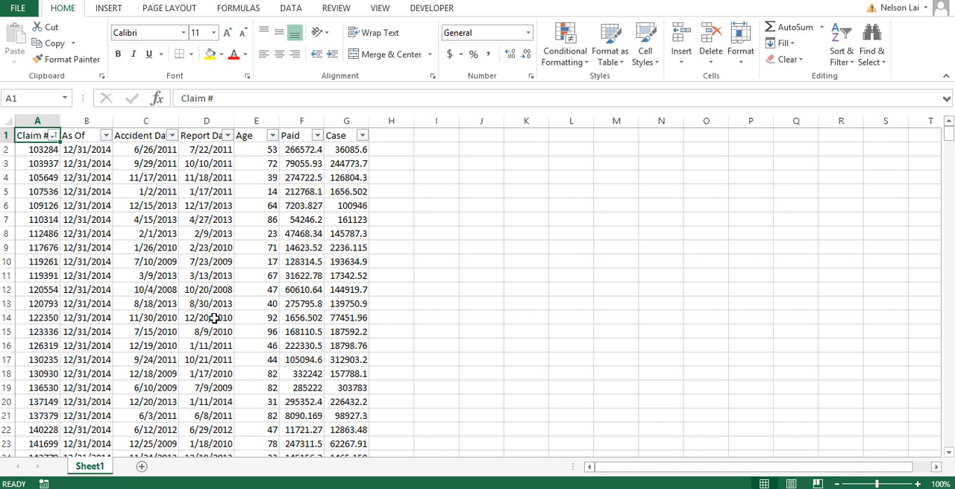
mouse_move(193, 318)
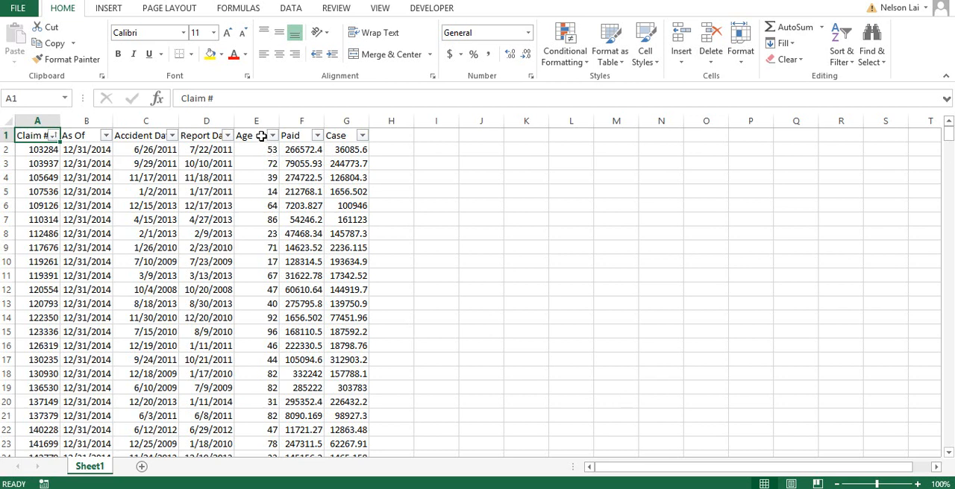
Select an Age cell inside the table so the sorting choices target it
left_click(257, 120)
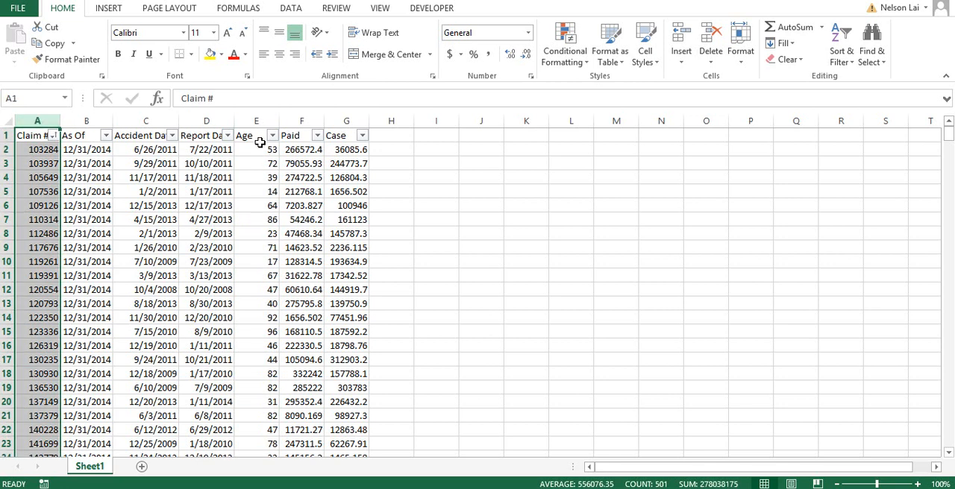
left_click(257, 178)
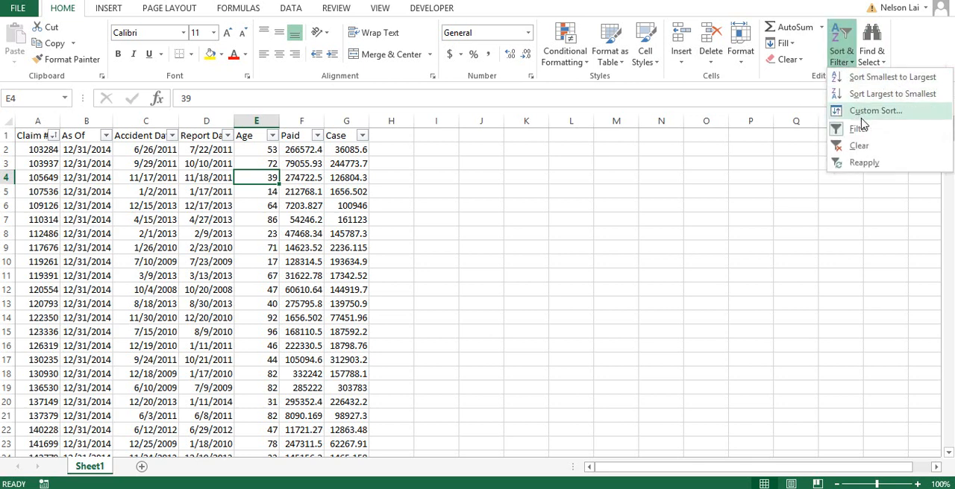
mouse_move(875, 110)
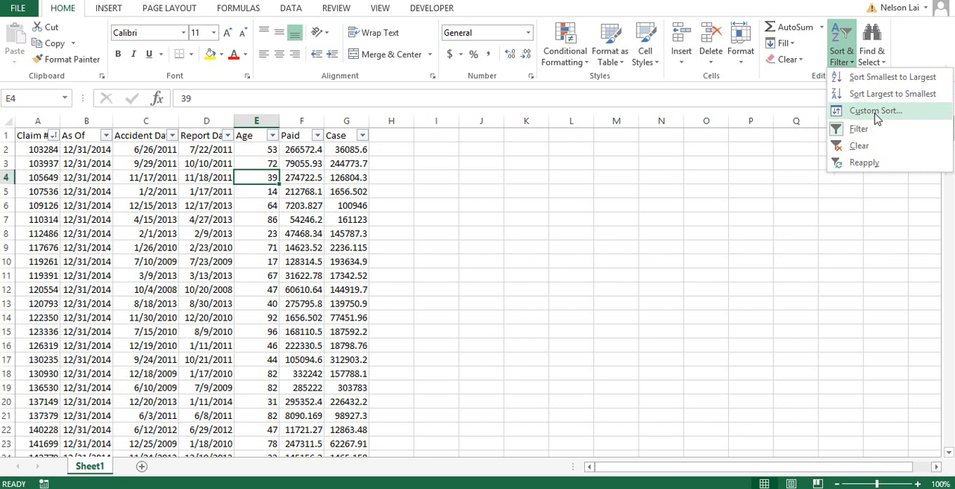
Start a custom sort with Age, smallest to largest, as the first level
left_click(874, 110)
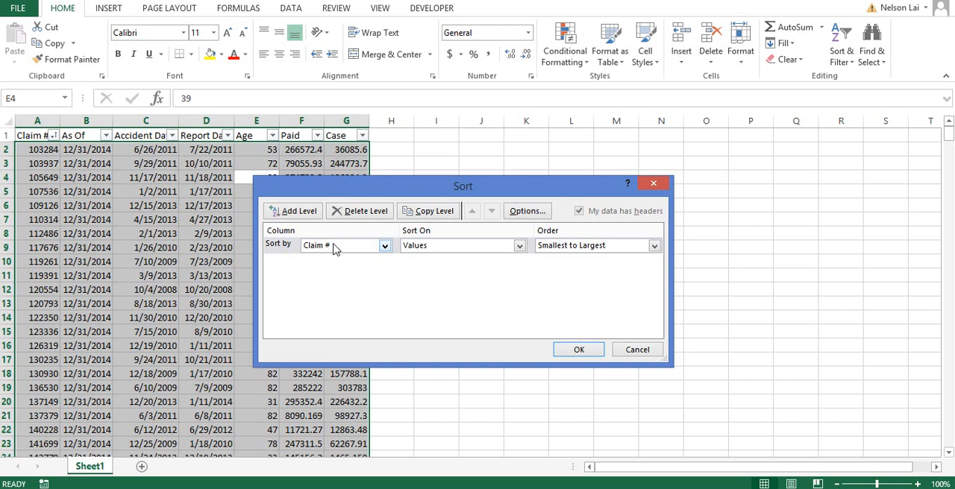
left_click(385, 244)
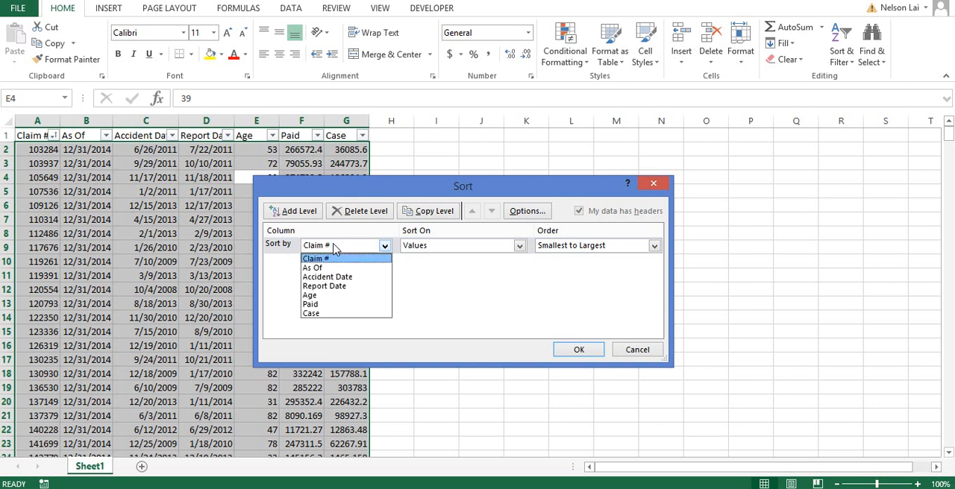
left_click(309, 295)
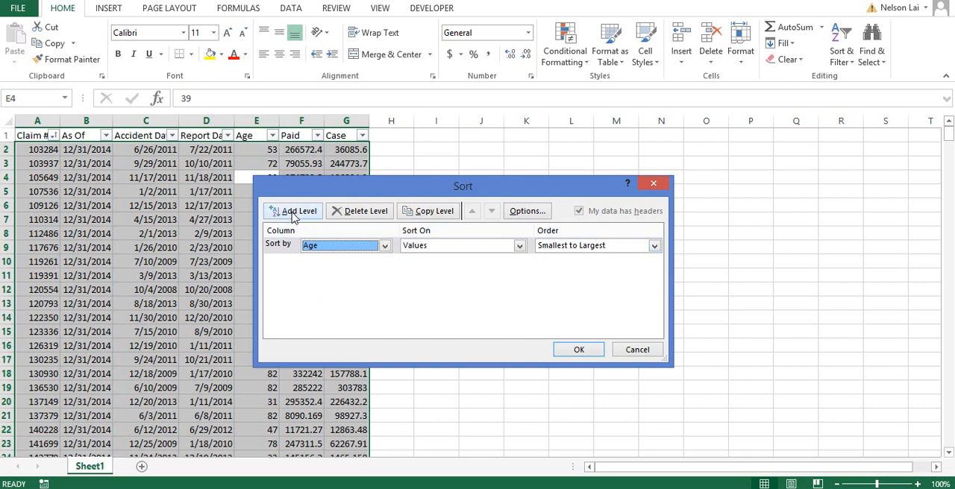
Add a second level on Claim #, smallest to largest
left_click(298, 210)
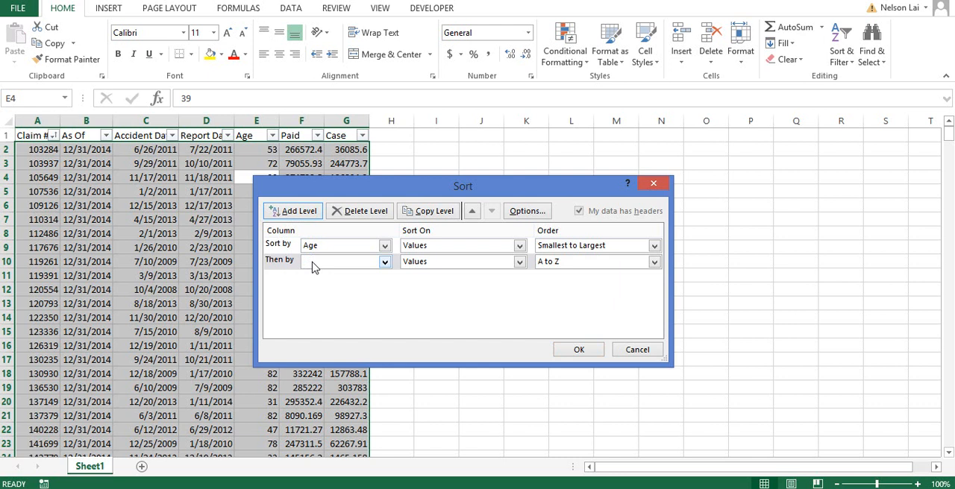
left_click(385, 262)
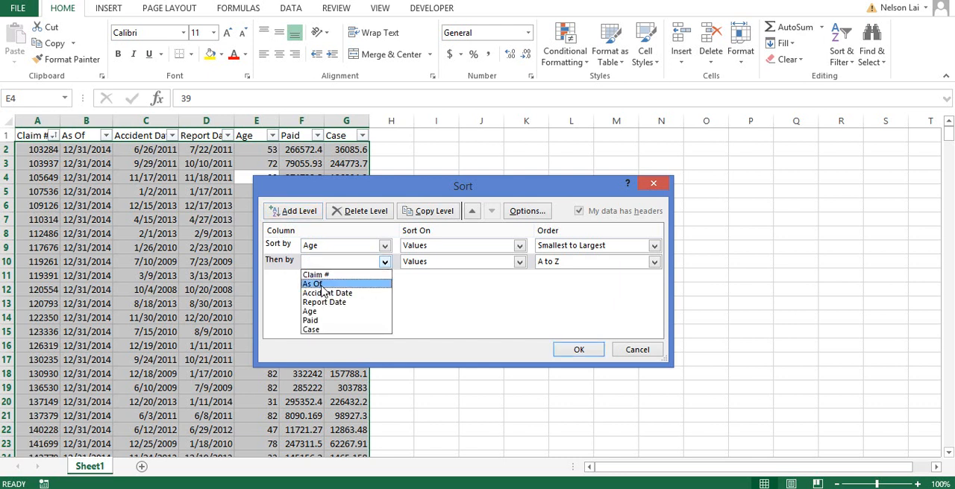
mouse_move(316, 274)
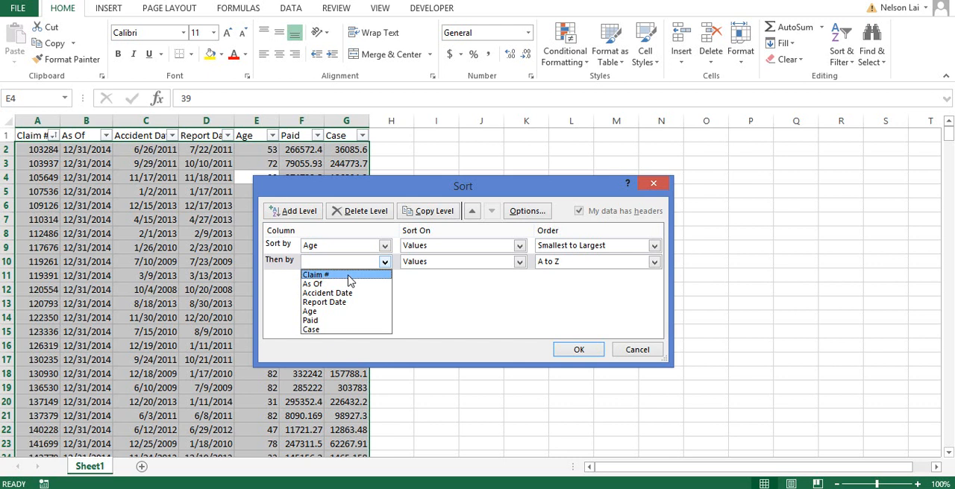
left_click(316, 275)
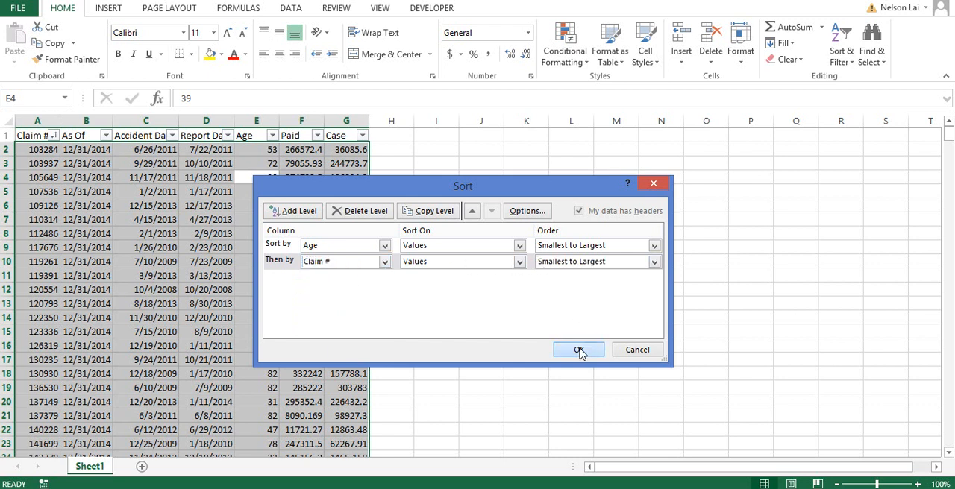
Apply the two-level sort so claims run by Age ascending, then Claim # ascending
left_click(579, 349)
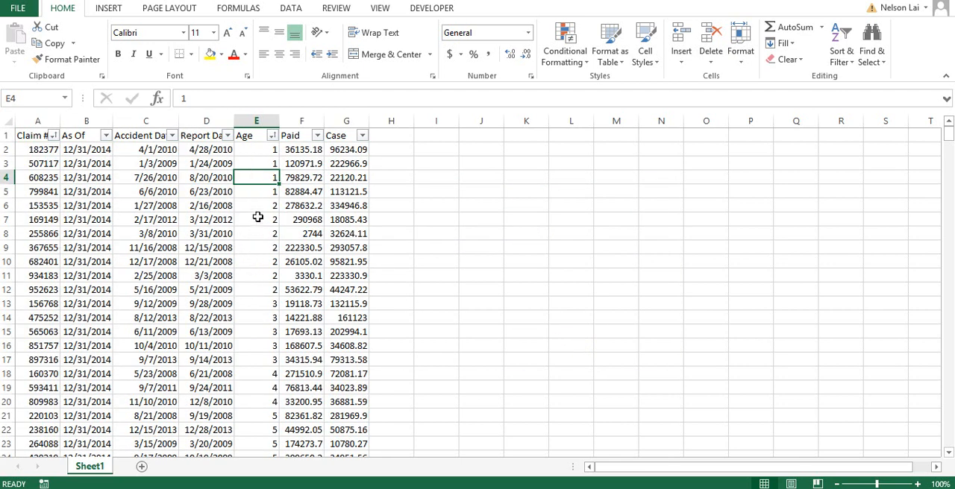
left_click_drag(257, 206, 257, 289)
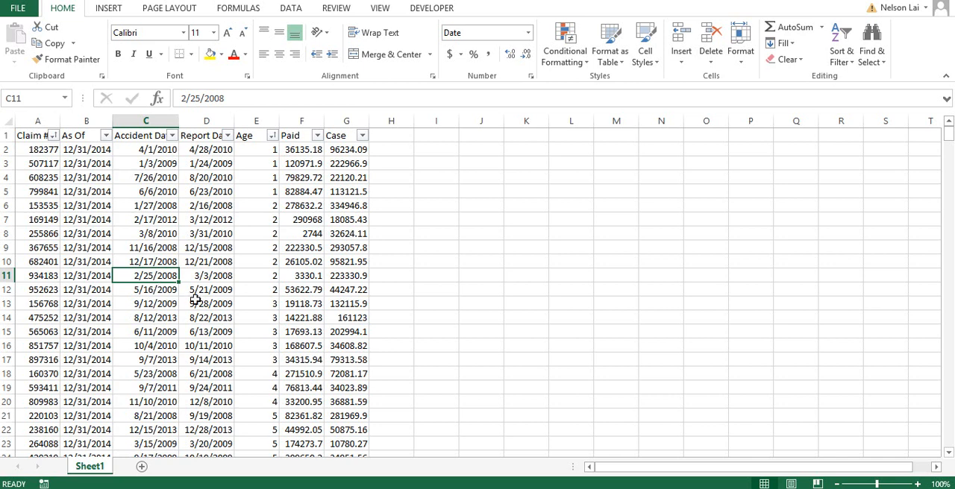
mouse_move(233, 306)
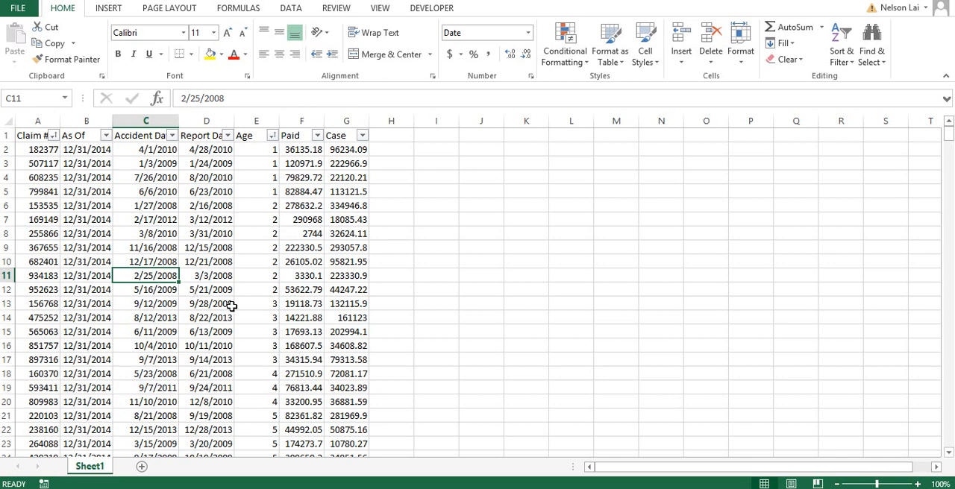